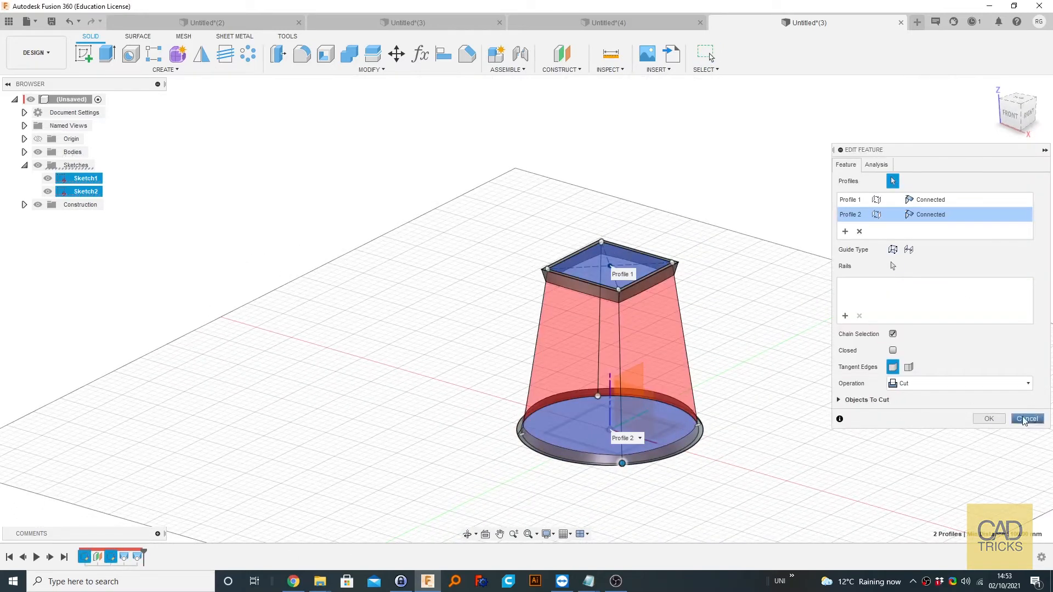
click(560, 58)
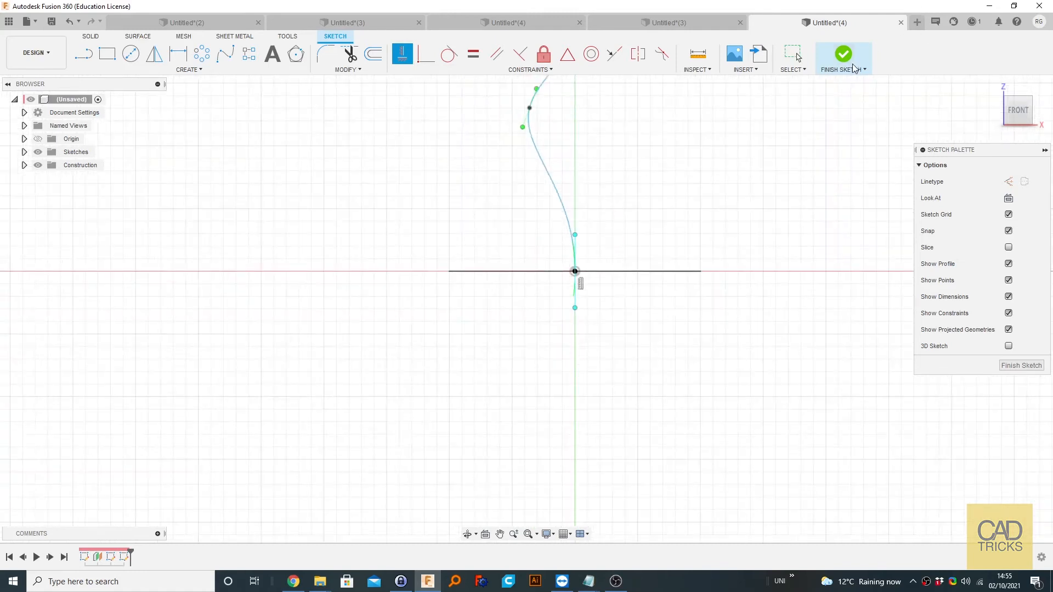
Finish the spline sketch and start a loft between the two circles along the spline centerline.
click(163, 69)
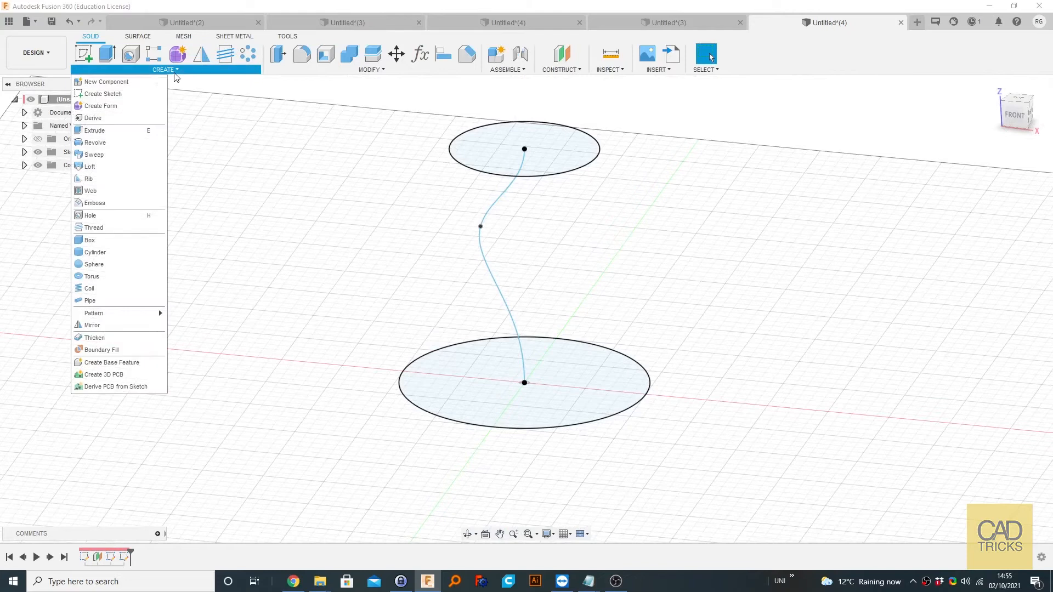
click(89, 166)
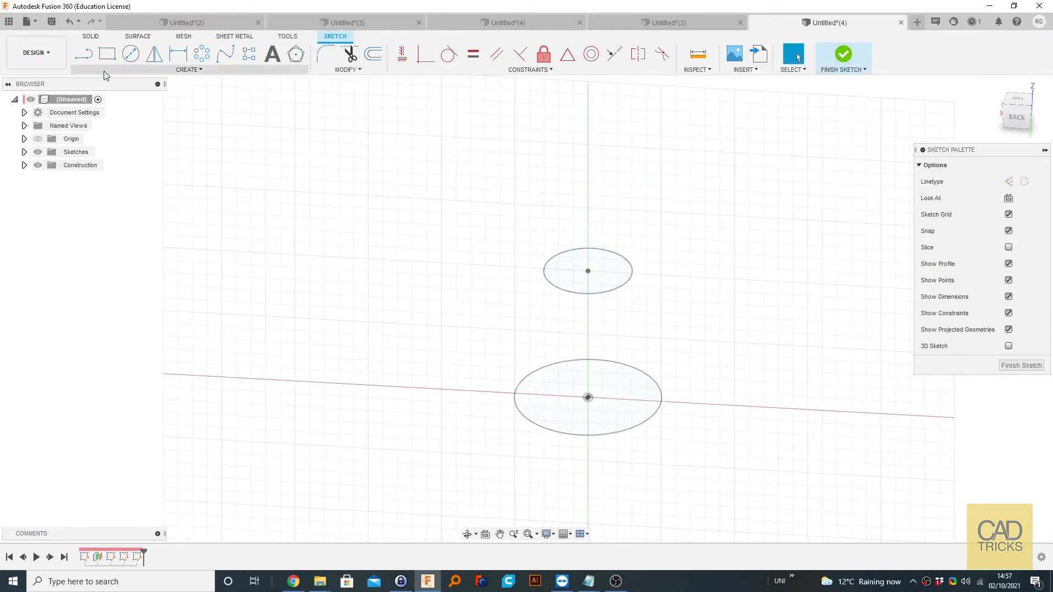
Project both circle profiles into the new sketch as reference geometry.
click(188, 69)
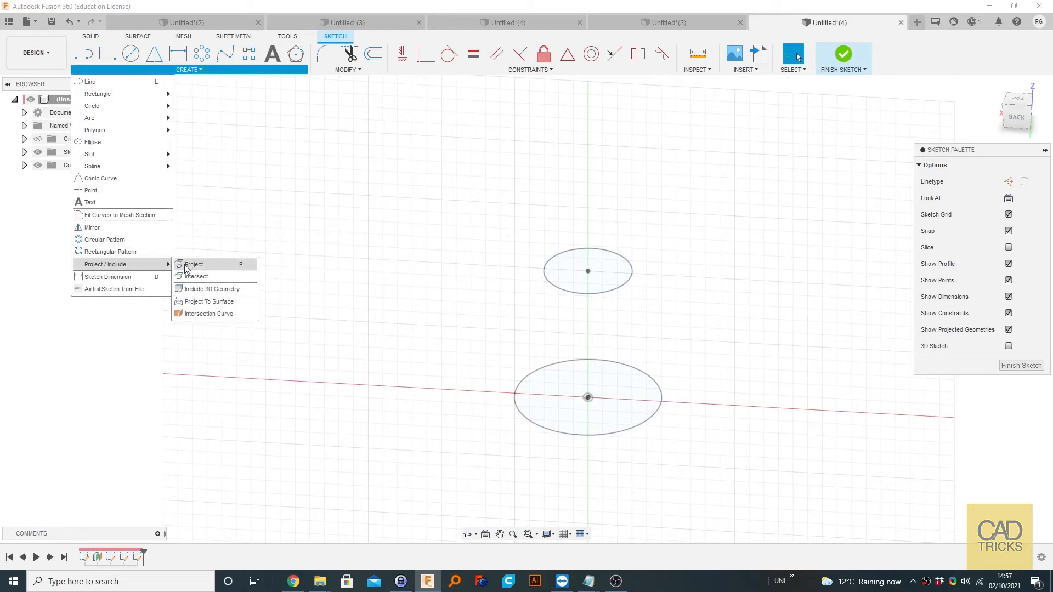
click(194, 263)
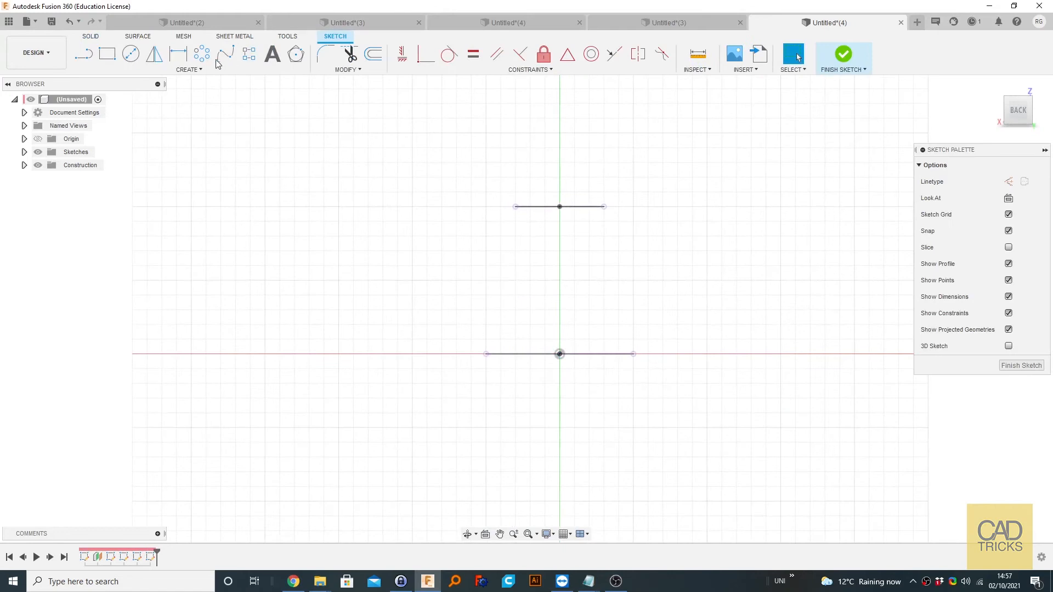
Draw an S-curved fit-point spline joining the profiles' left ends, then open its right-click options.
click(224, 53)
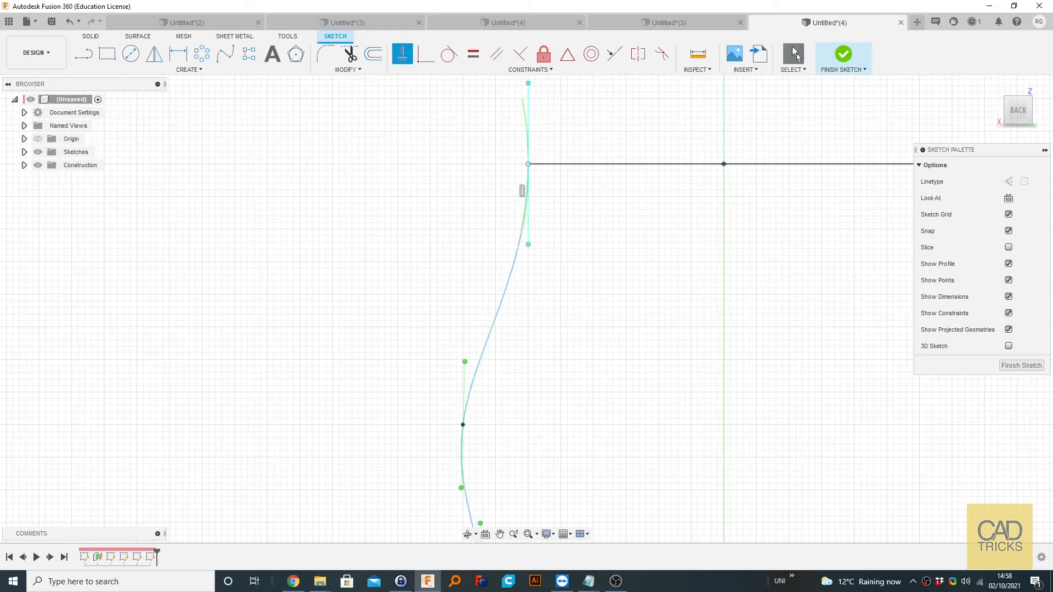
right_click(635, 282)
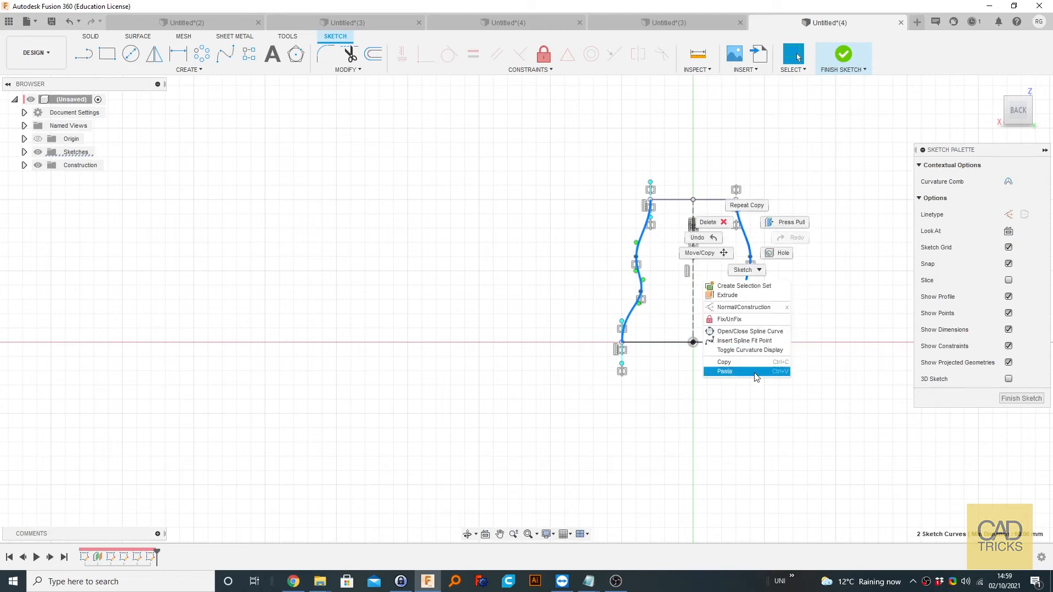